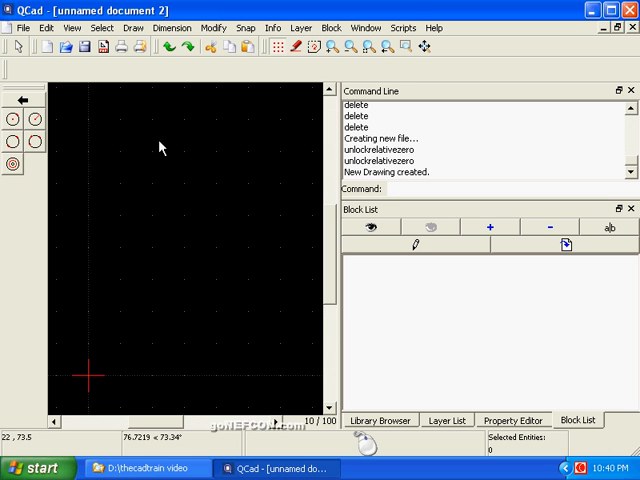
mouse_move(160, 170)
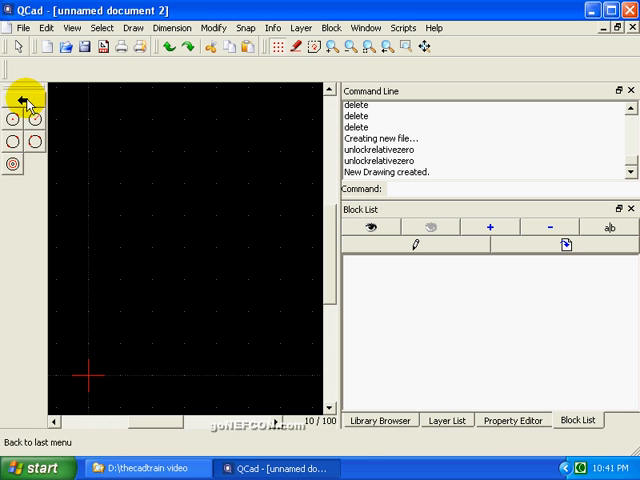
Step: Leave the circle toolbar and return to the main tool categories
click(14, 101)
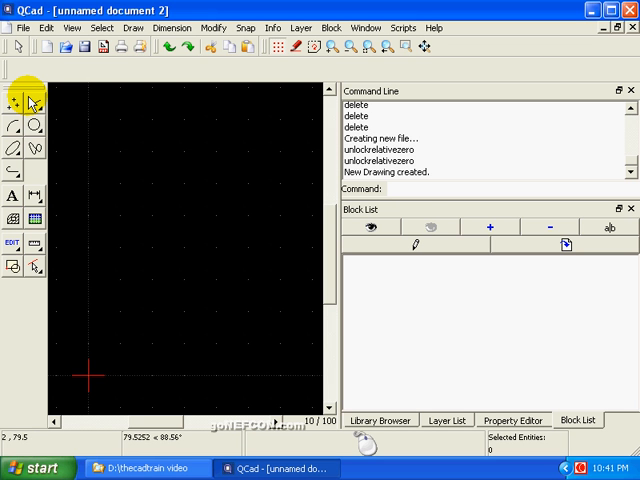
mouse_move(14, 104)
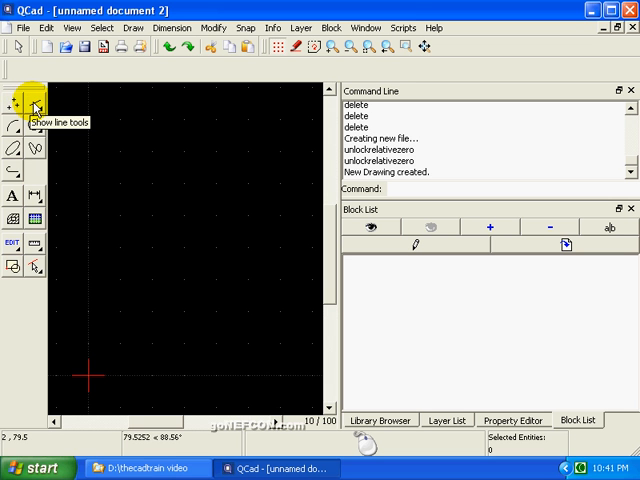
Step: Open the line tools to start drawing the rectangle
click(13, 104)
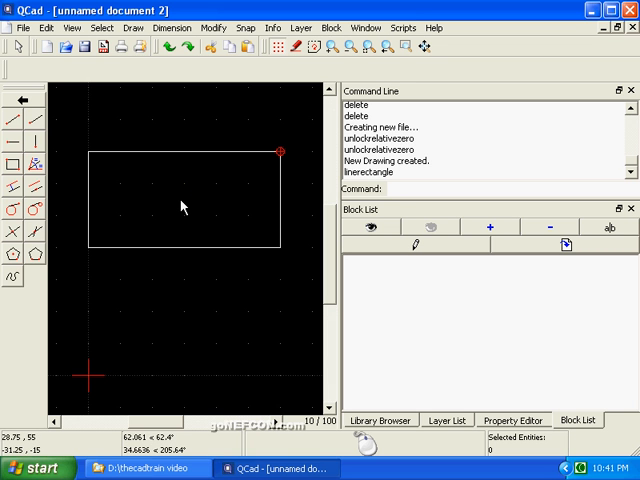
mouse_move(183, 205)
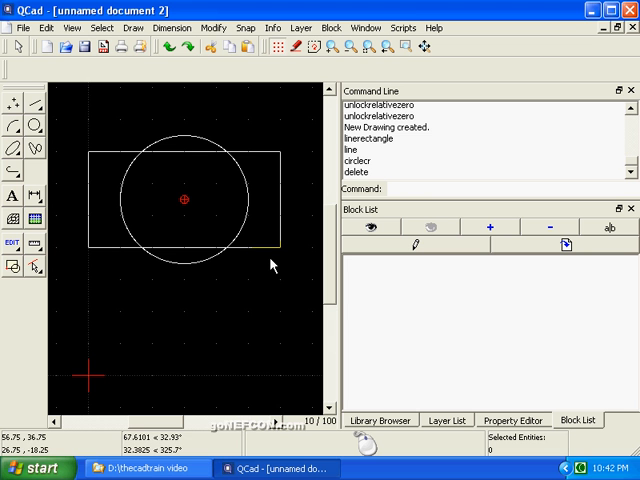
mouse_move(88, 115)
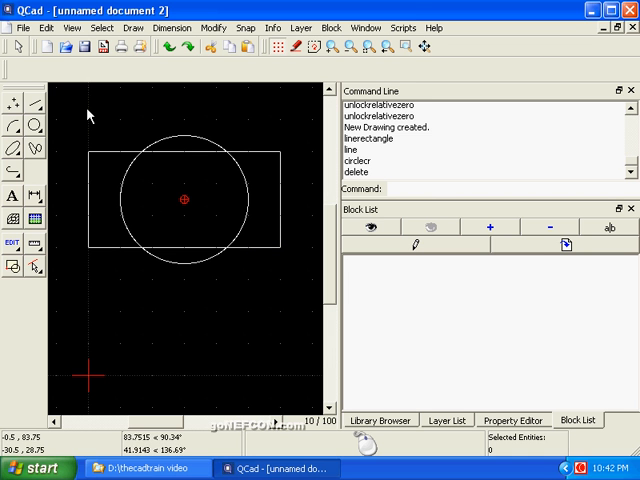
mouse_move(85, 113)
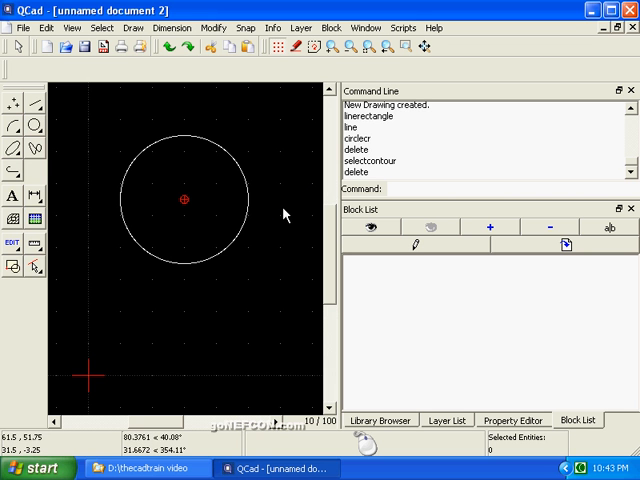
Step: Set up a 30° angled line of length -50, positioned by its middle point
click(14, 100)
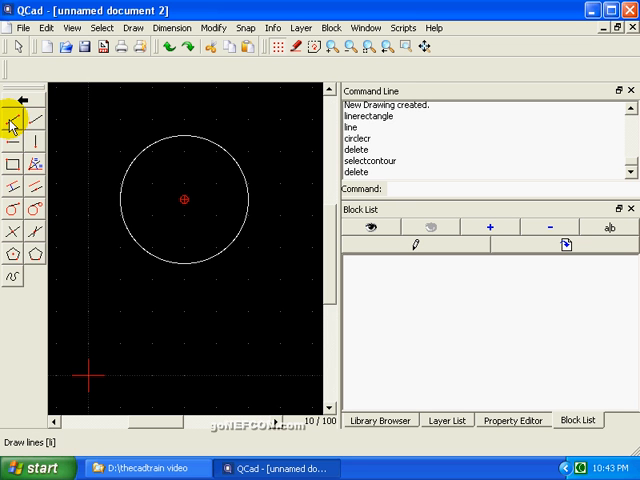
mouse_move(13, 123)
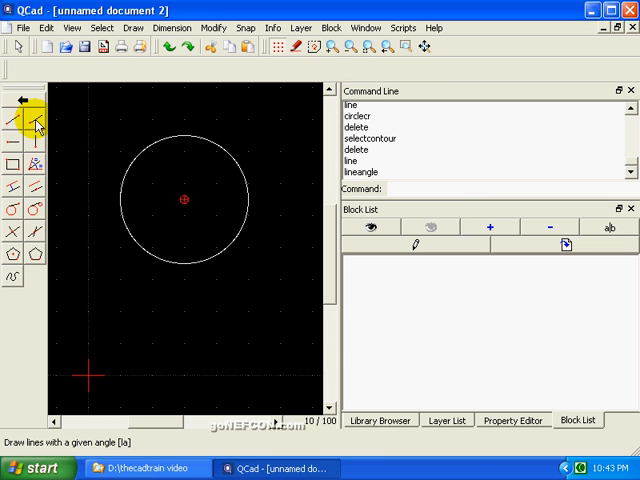
mouse_move(35, 127)
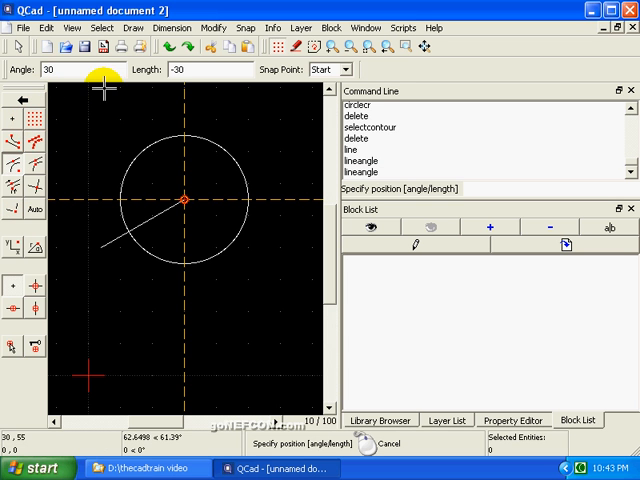
mouse_move(180, 69)
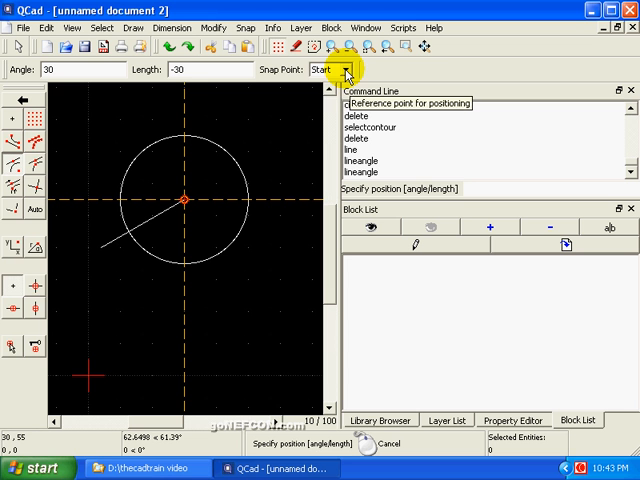
click(346, 69)
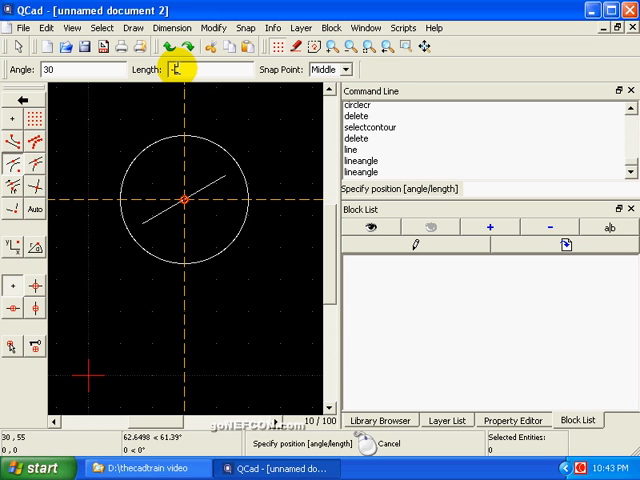
text(-50)
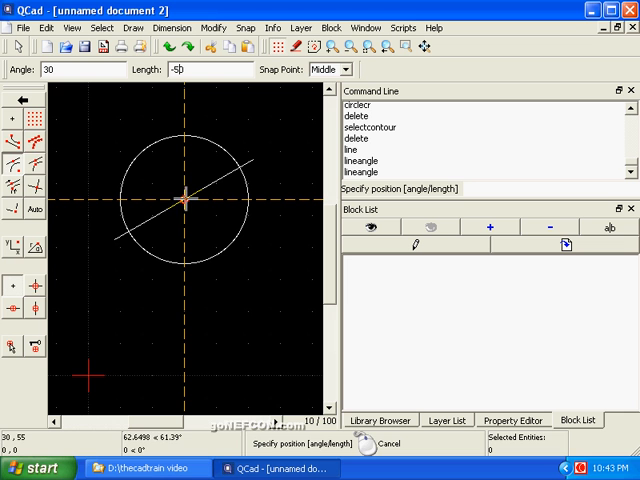
mouse_move(13, 172)
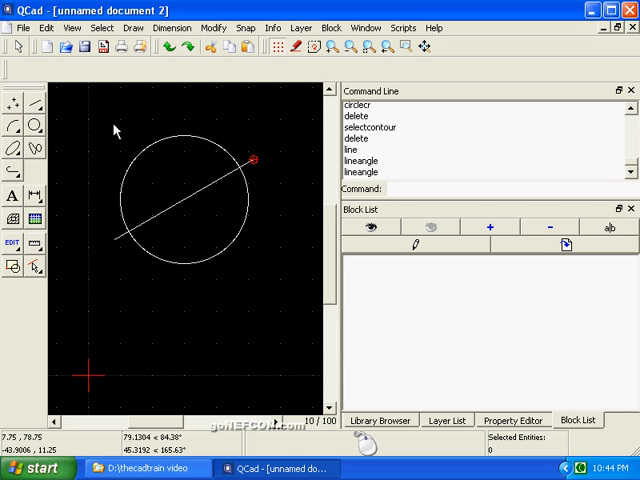
mouse_move(105, 135)
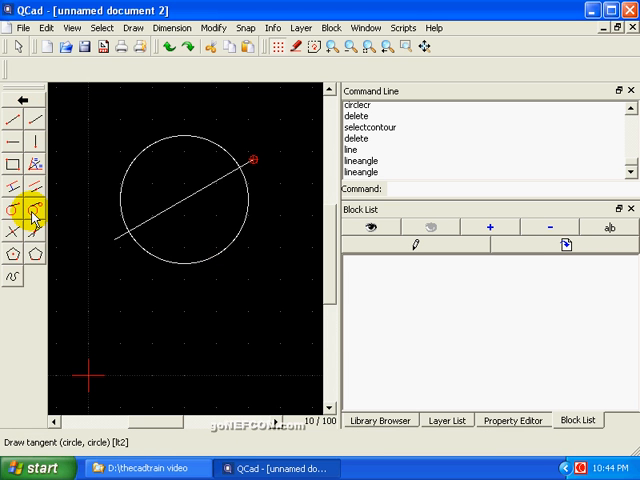
mouse_move(13, 209)
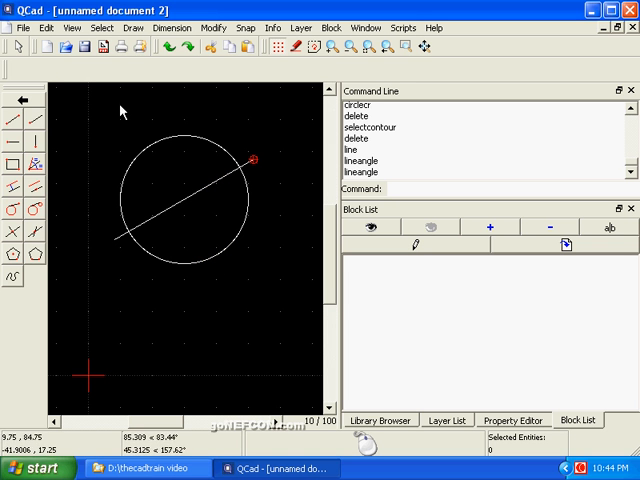
Step: Place a 90° line relative to the diagonal at its midpoint
click(14, 100)
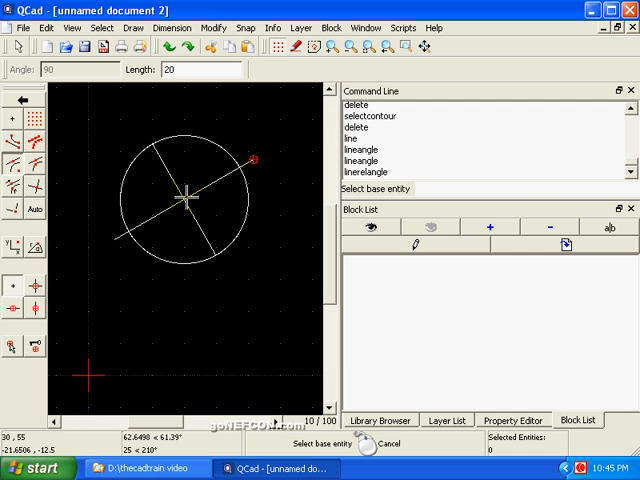
mouse_move(85, 152)
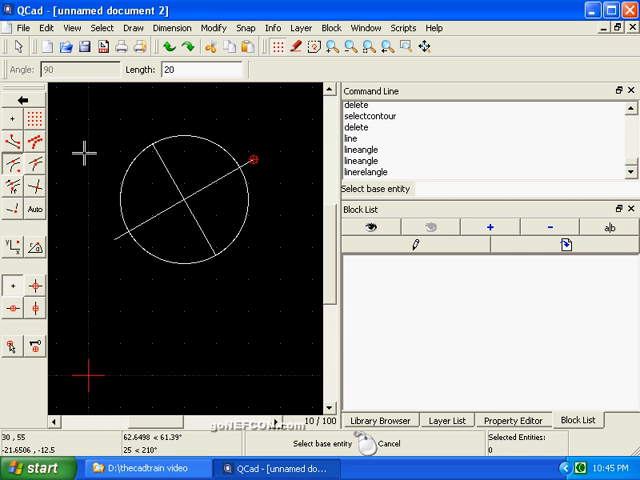
click(18, 103)
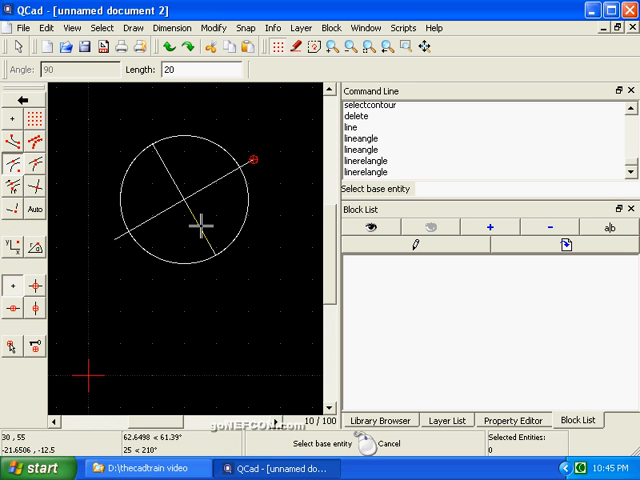
click(180, 225)
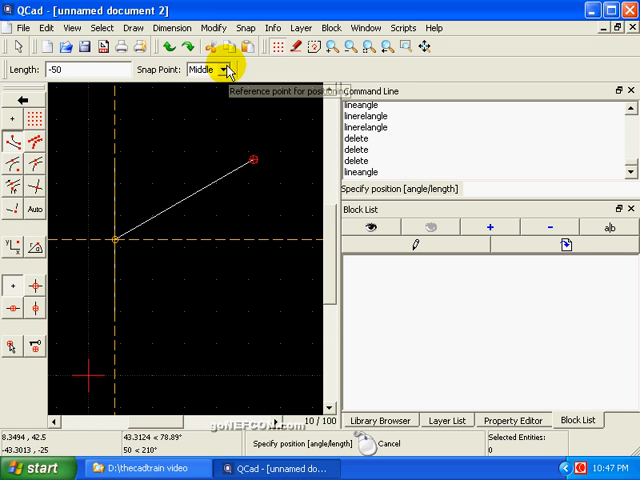
Step: Draw a 20-length line starting at the diagonal's midpoint, then bring up circle tools
click(221, 71)
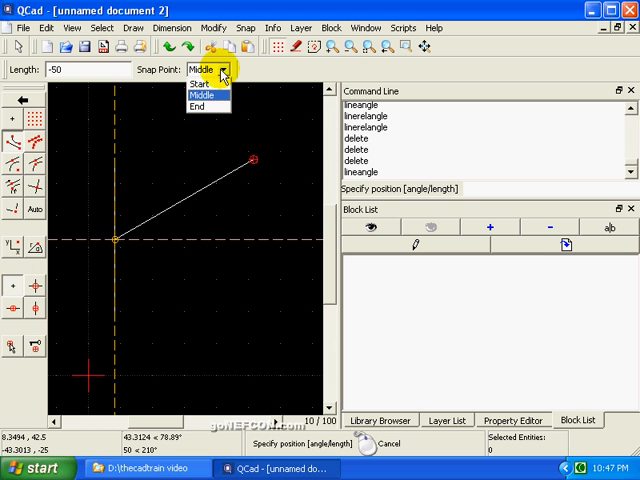
click(197, 106)
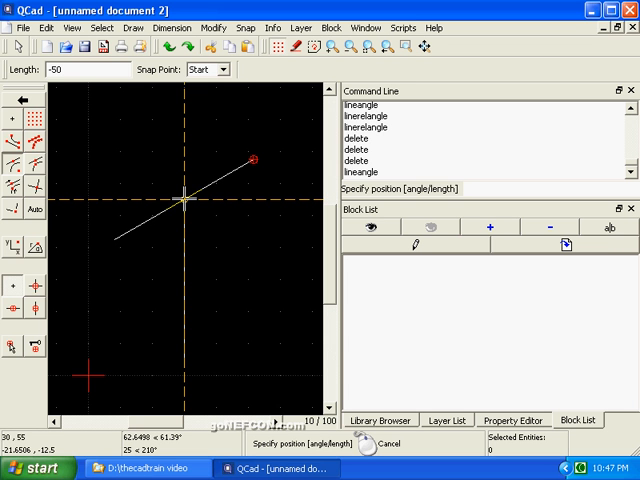
click(63, 71)
text(20)
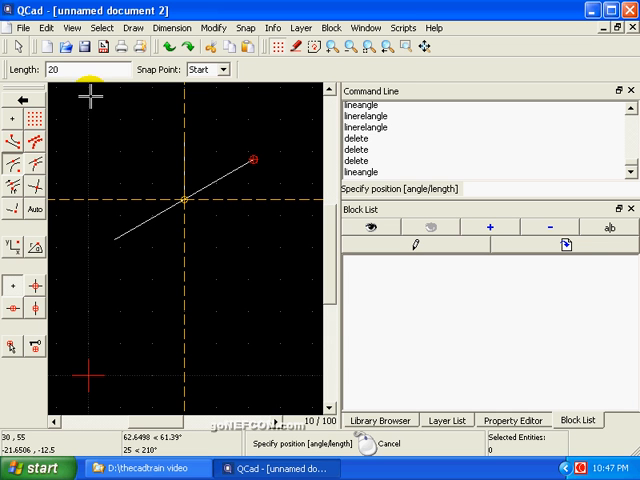
click(58, 70)
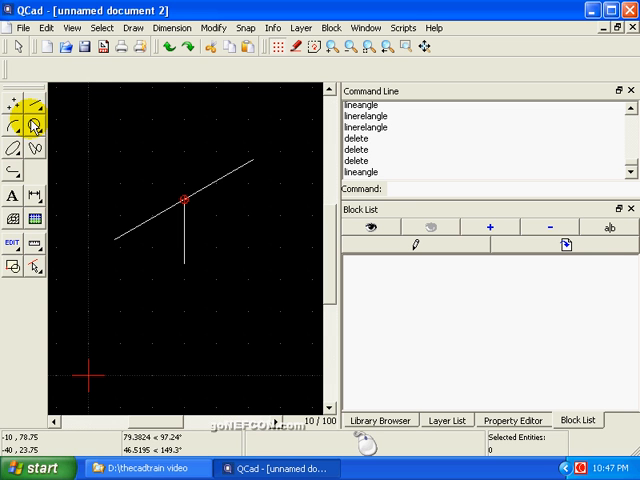
click(17, 123)
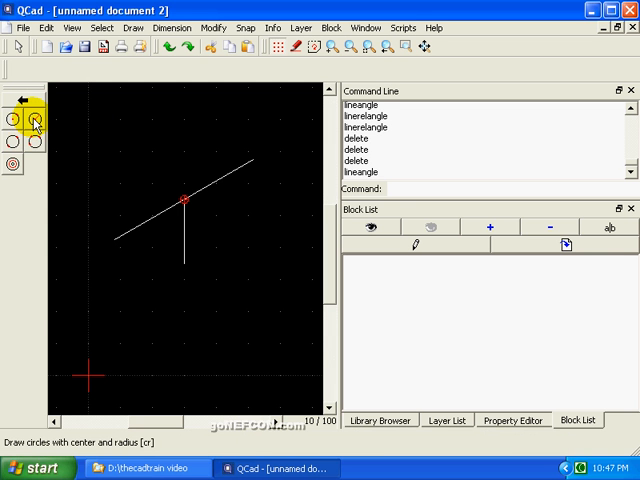